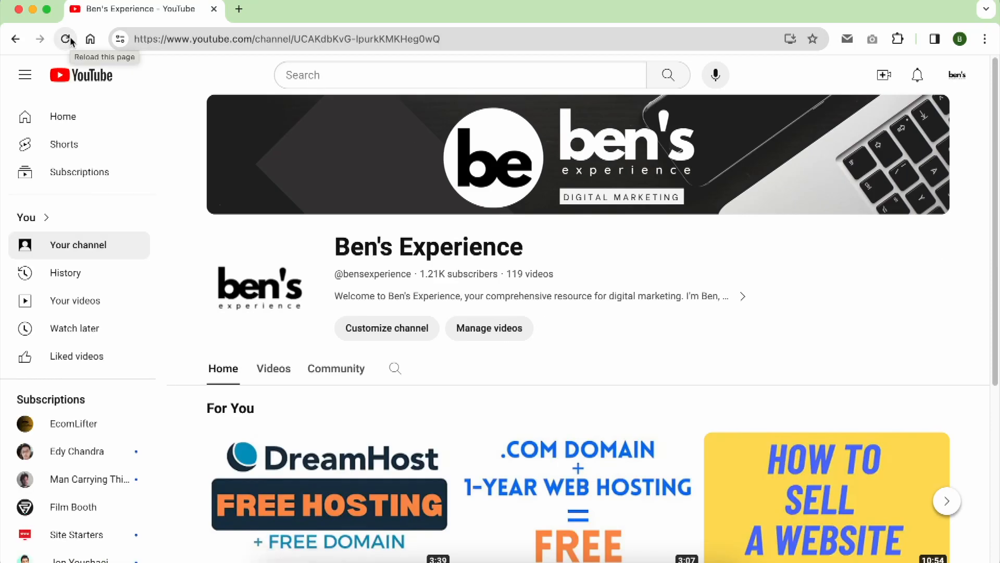
Step: Leave the create-mailbox form and reach the shared hosting sign-up at the Choose a domain step
left_click(67, 39)
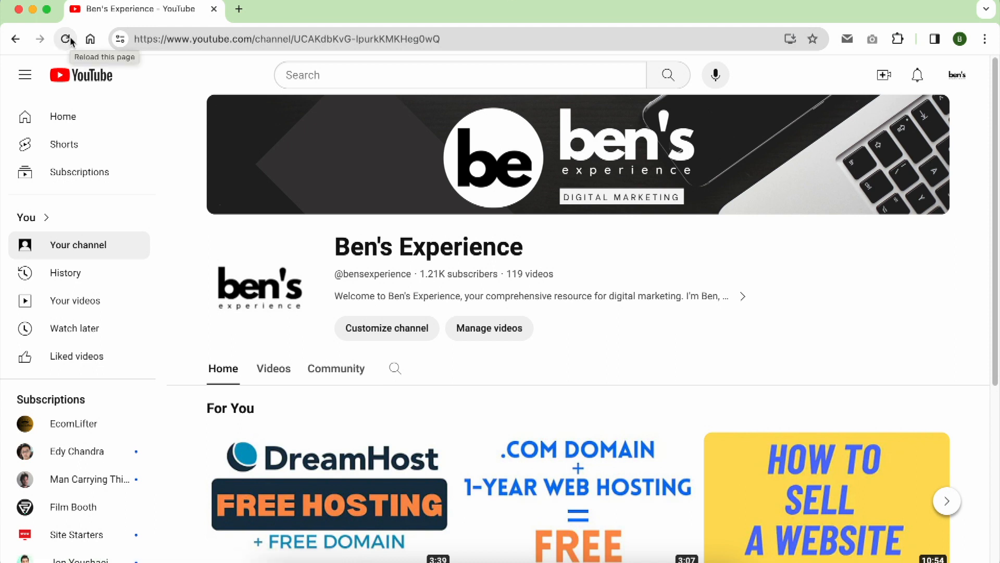
left_click(66, 39)
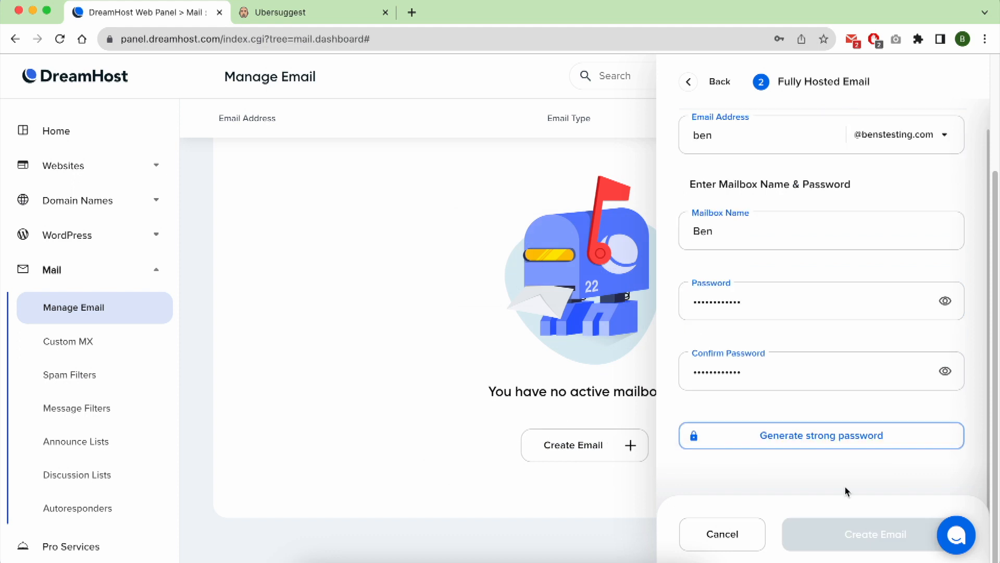
left_click(874, 533)
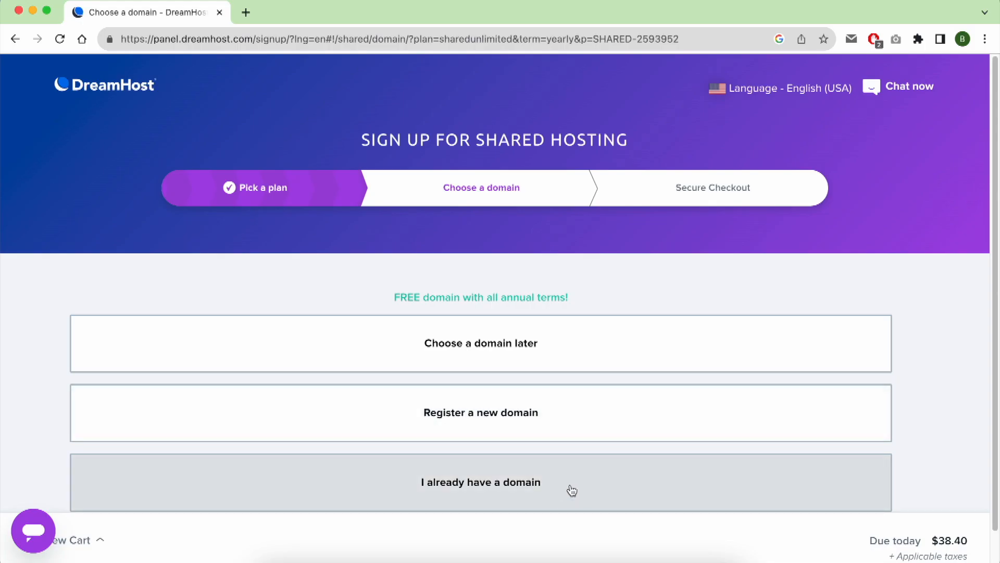
Step: Choose Register a new domain, enter 'sultanse', then sign in to the DreamHost account
left_click(480, 412)
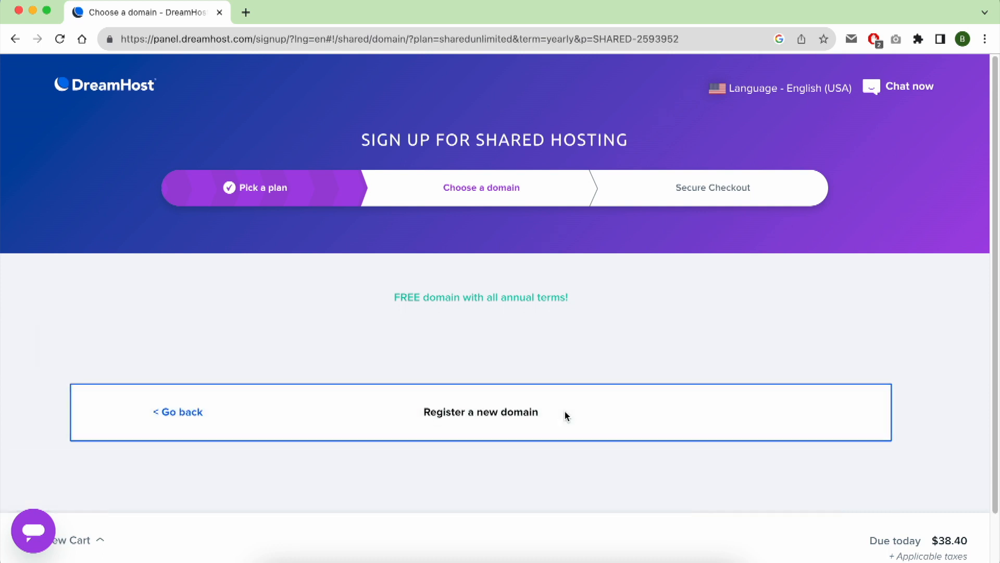
type("sultanse")
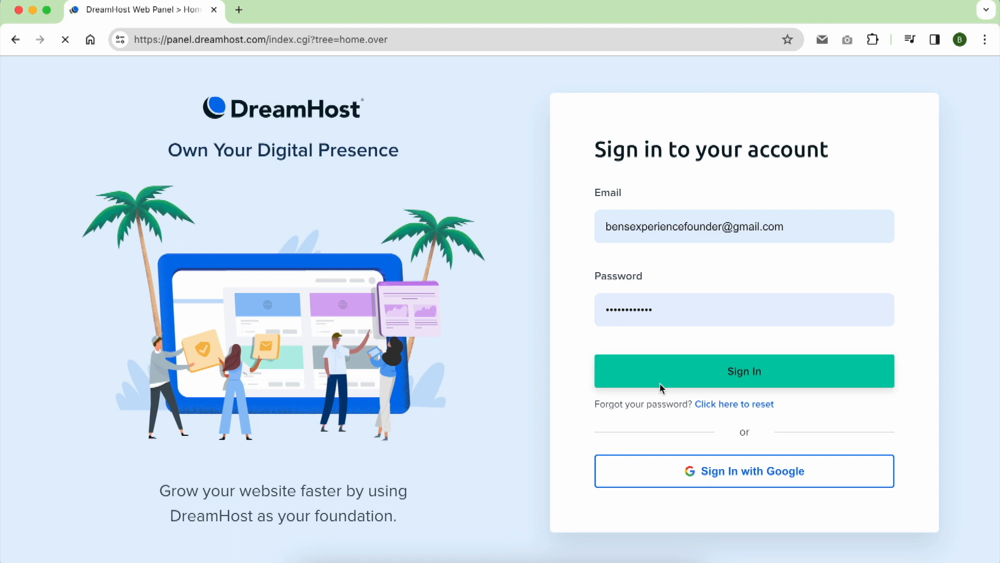
left_click(743, 371)
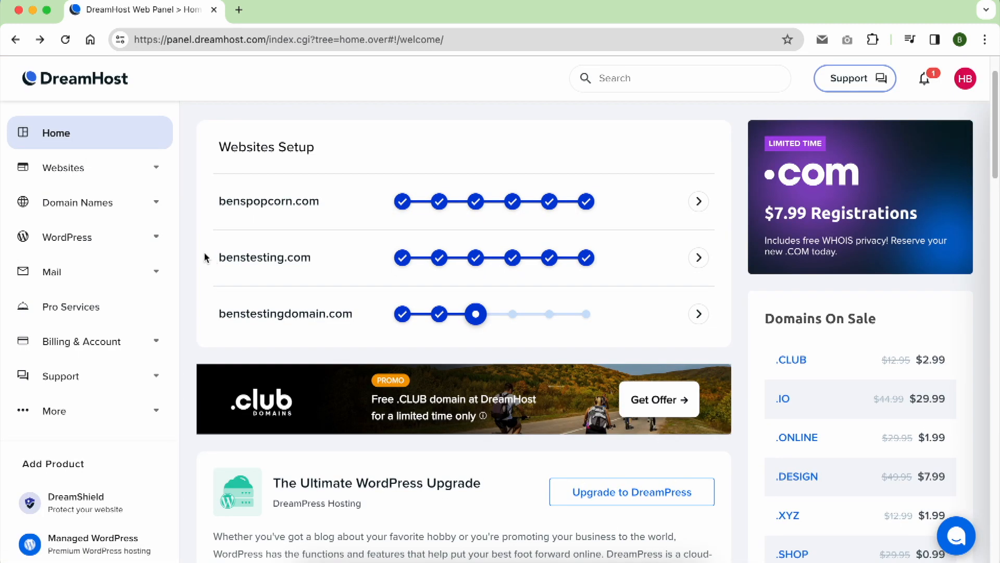
Step: View Manage Websites, then Manage Registrations under Domain Names
left_click(90, 167)
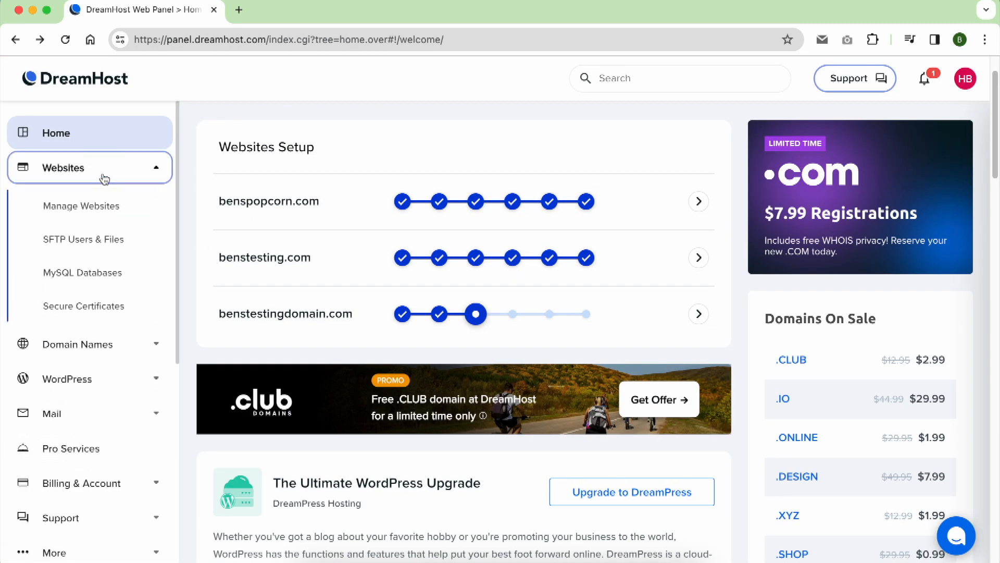
left_click(81, 205)
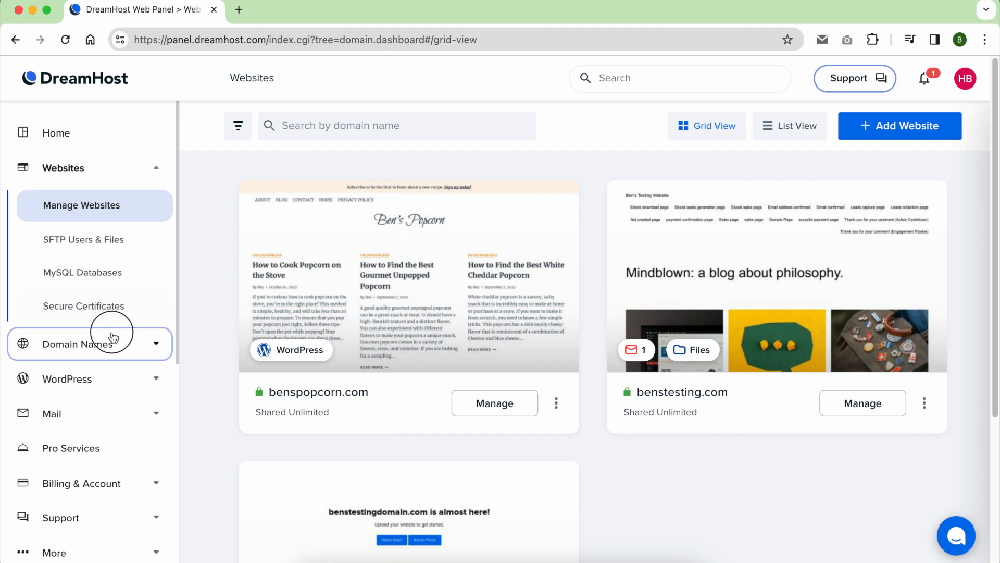
left_click(75, 343)
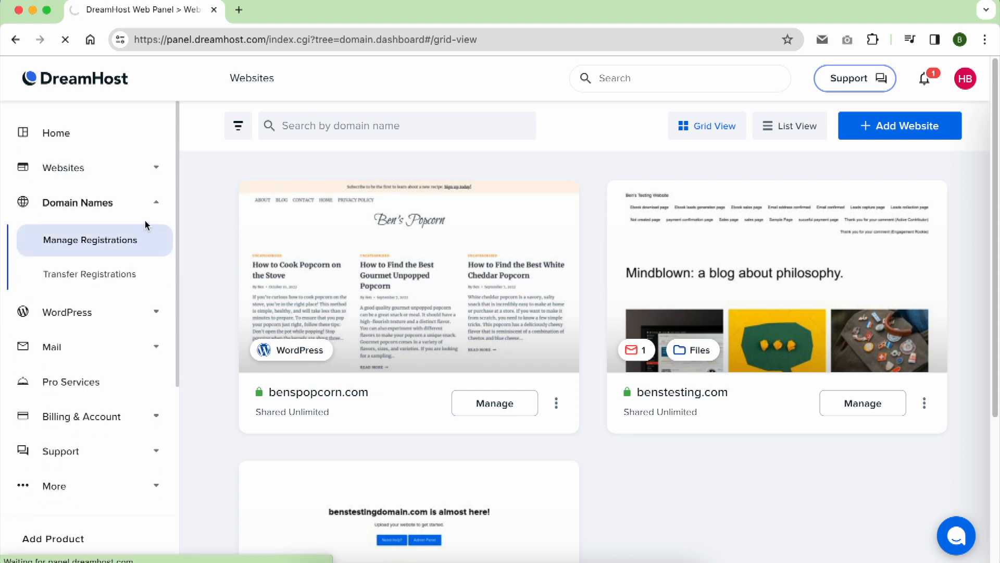
left_click(78, 202)
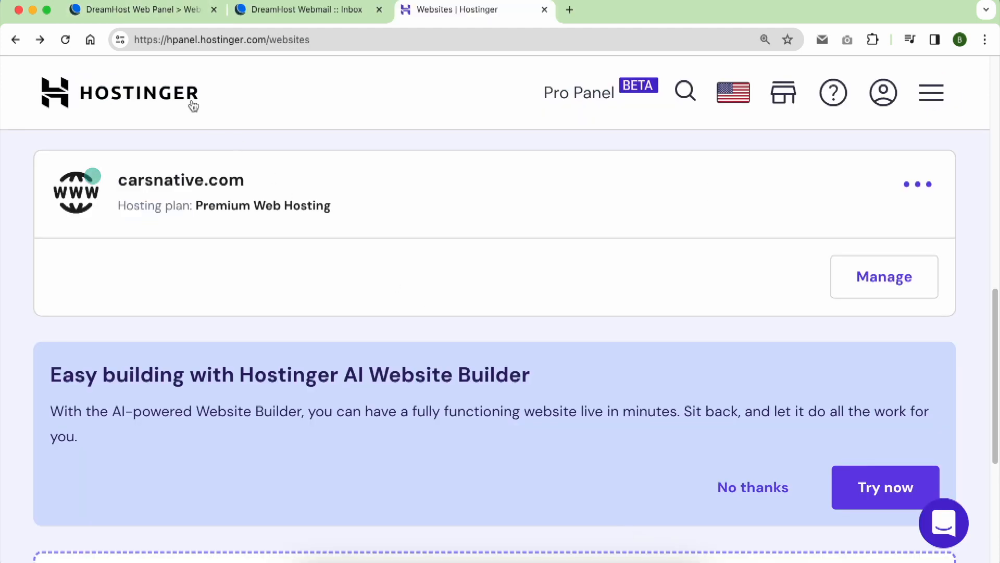
Step: Choose Renew from the carsnative.com card's three-dot menu in Hostinger
left_click(917, 184)
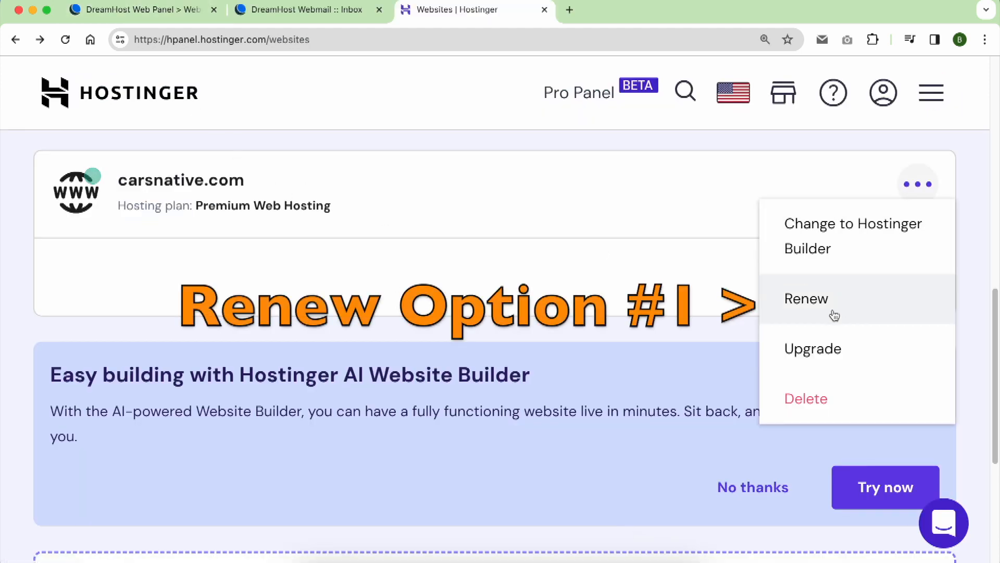
left_click(806, 298)
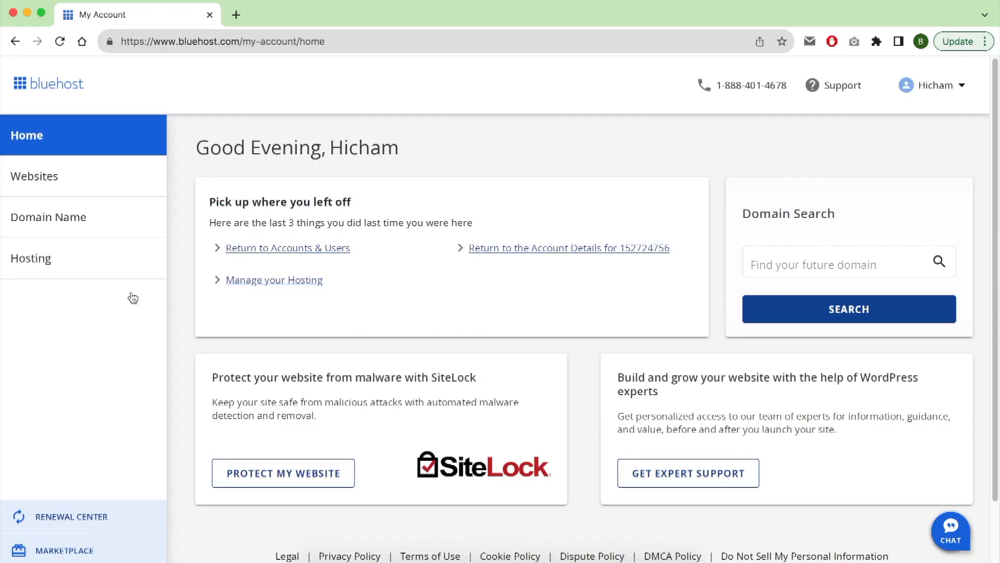
Step: Review the Bluehost WordPress Choice Plus server info and usage, then launch cPanel from Quick Links
left_click(30, 258)
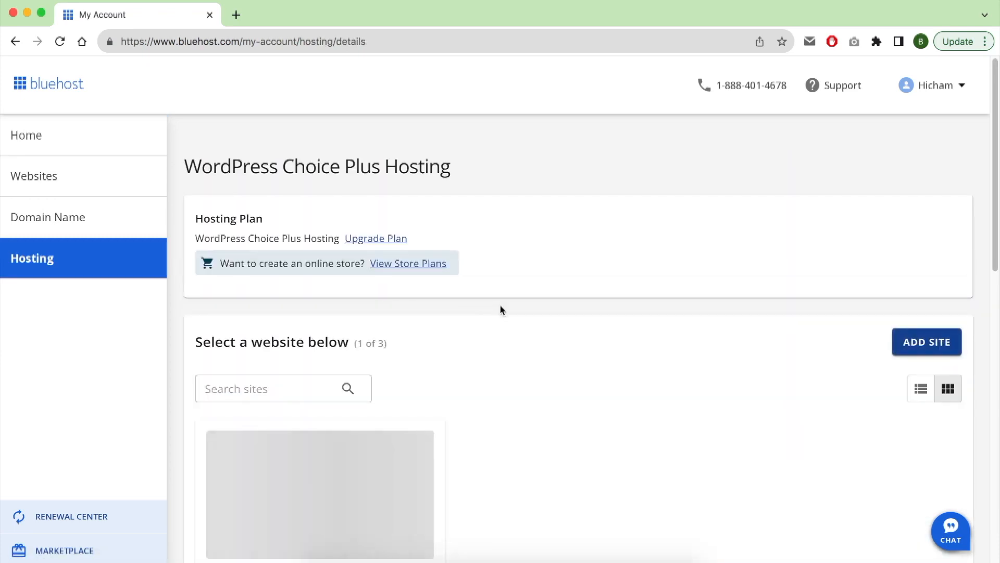
scroll("down", 3)
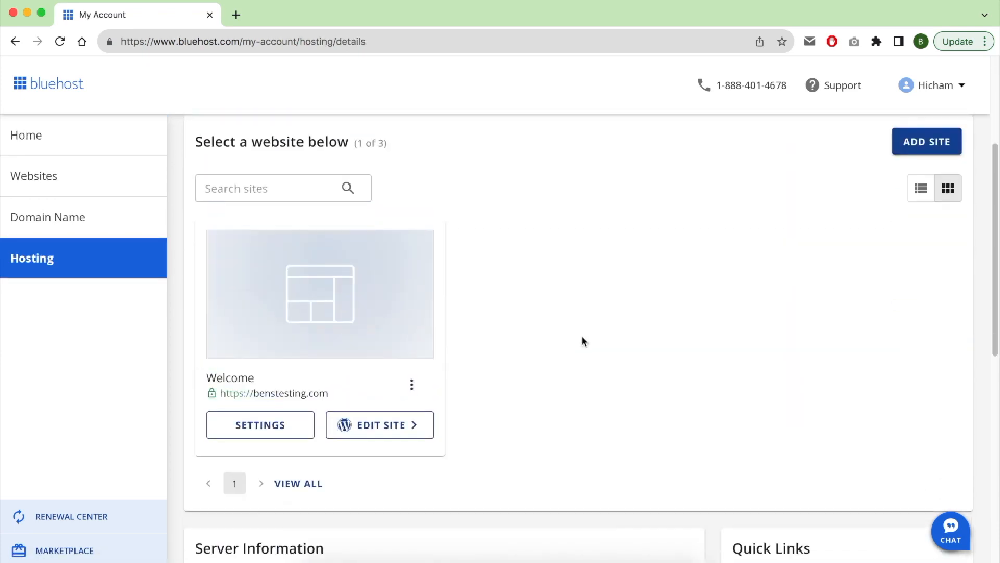
scroll("down", 3)
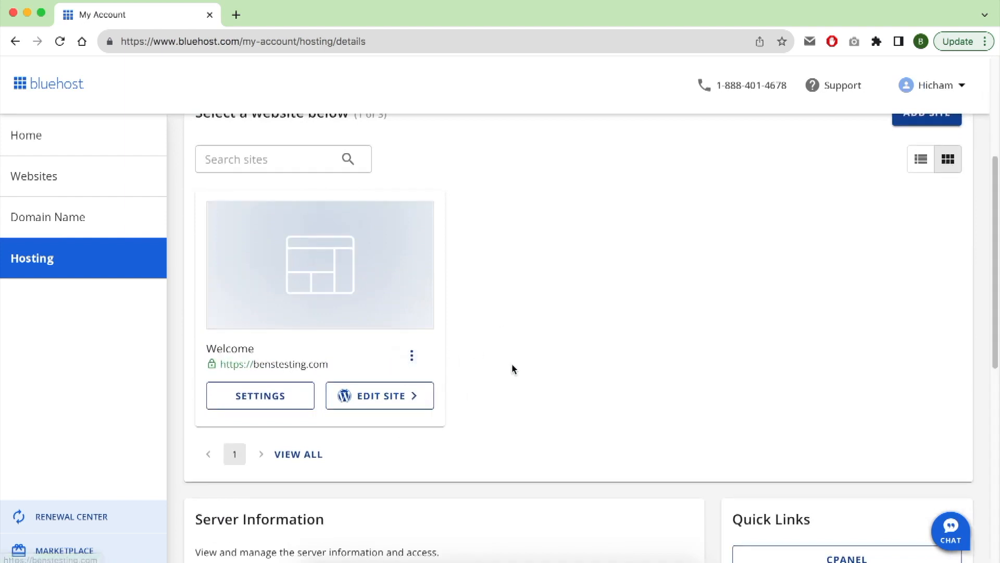
scroll("down", 3)
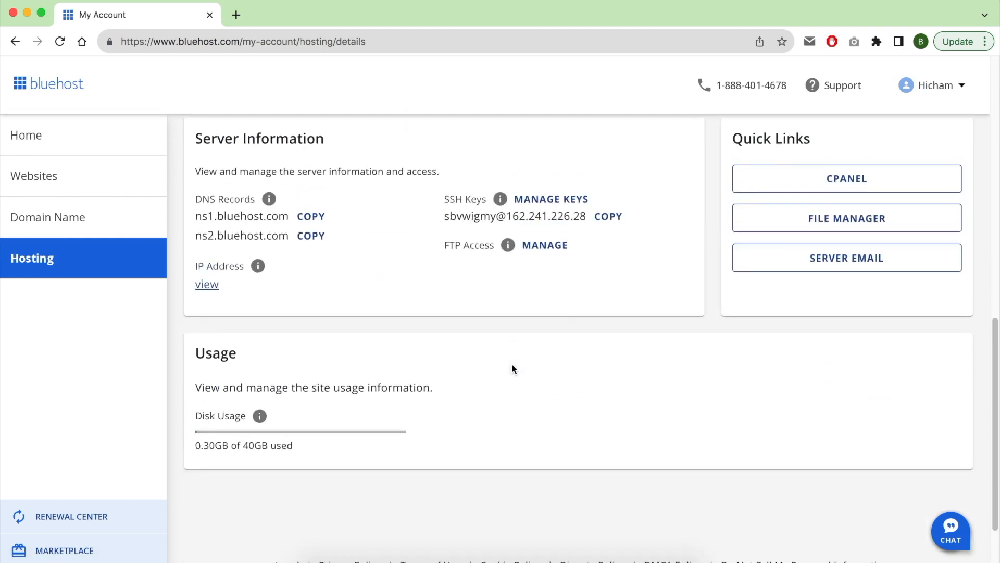
scroll("down", 3)
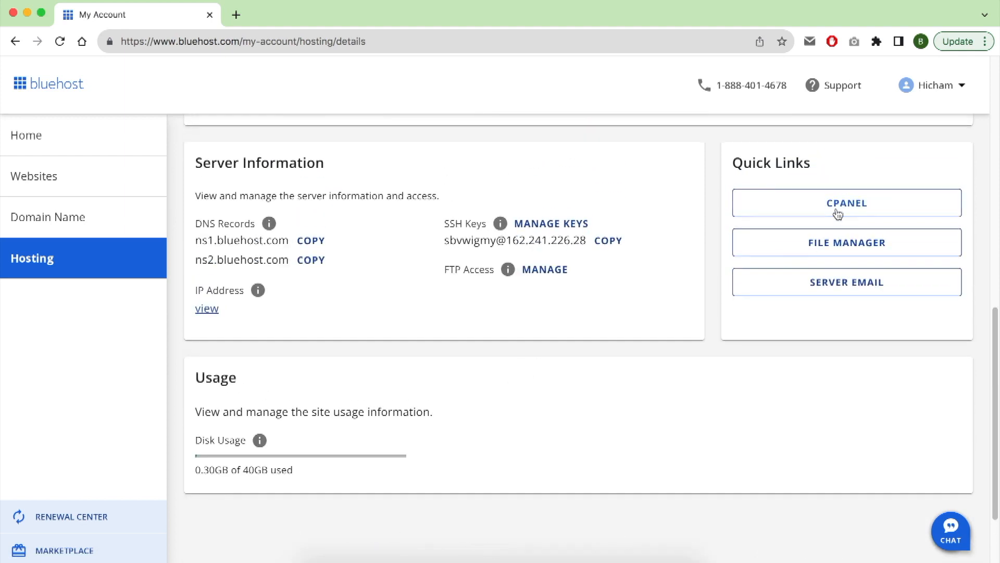
left_click(846, 203)
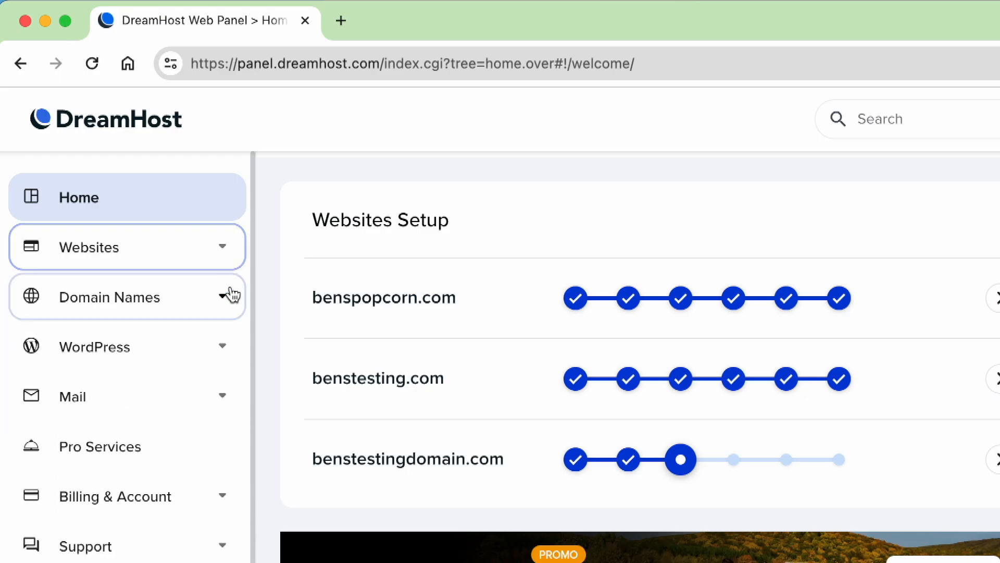
Step: Expand Domain Names and WordPress in the sidebar to reach the benspopcorn.com migration page
left_click(109, 297)
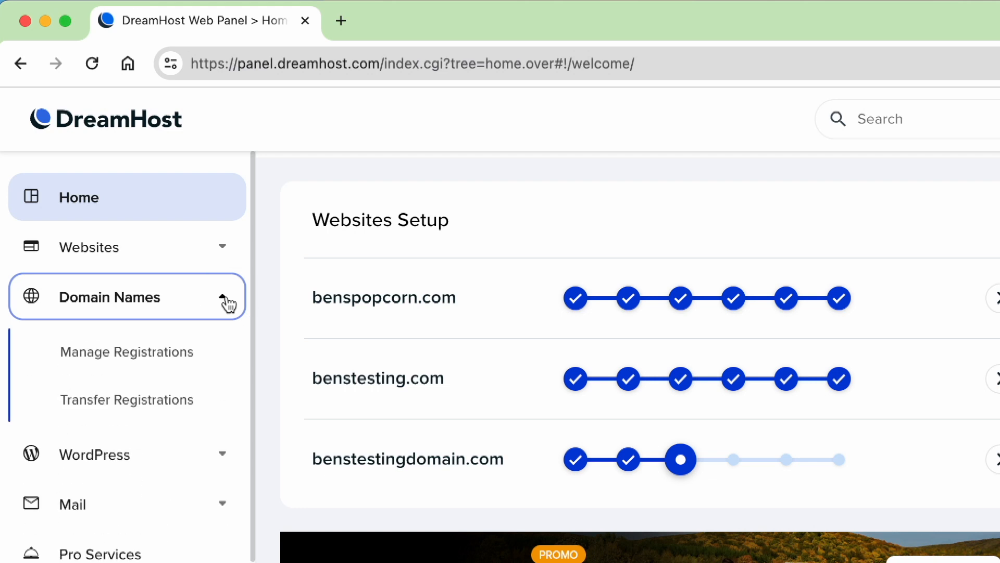
left_click(94, 345)
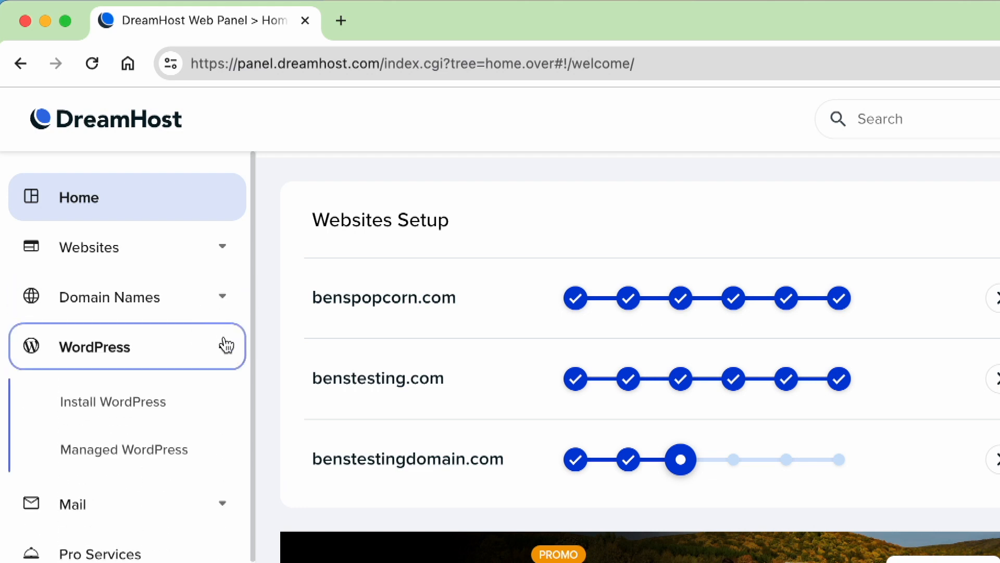
left_click(72, 395)
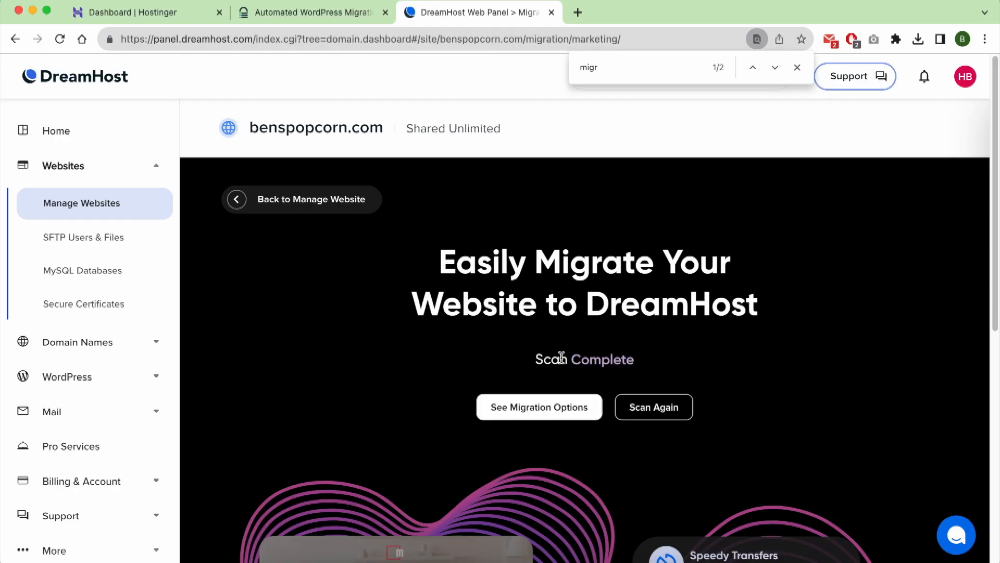
Step: Select the free Automated migration for benspopcorn.com and install WordPress to begin it
left_click(539, 407)
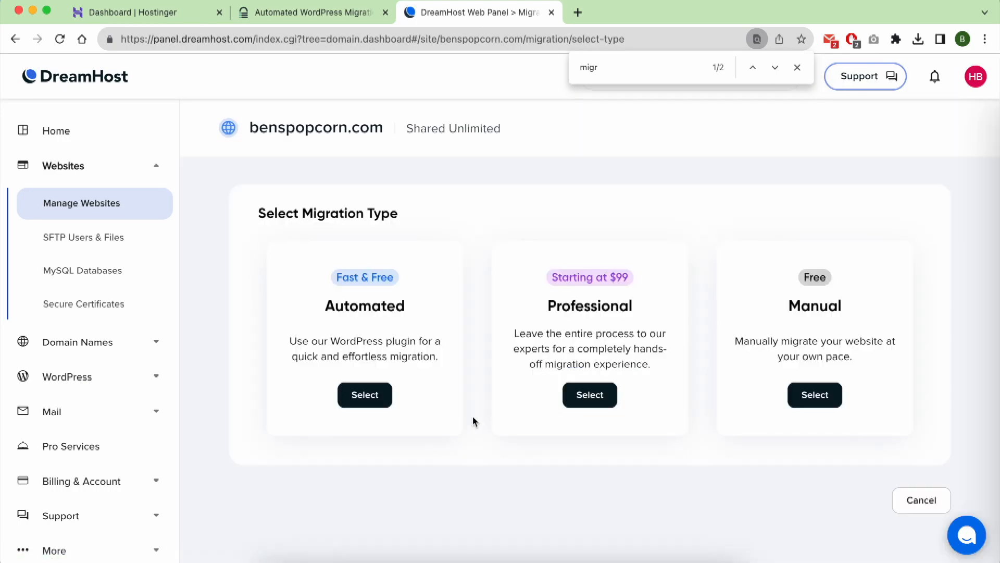
left_click(364, 394)
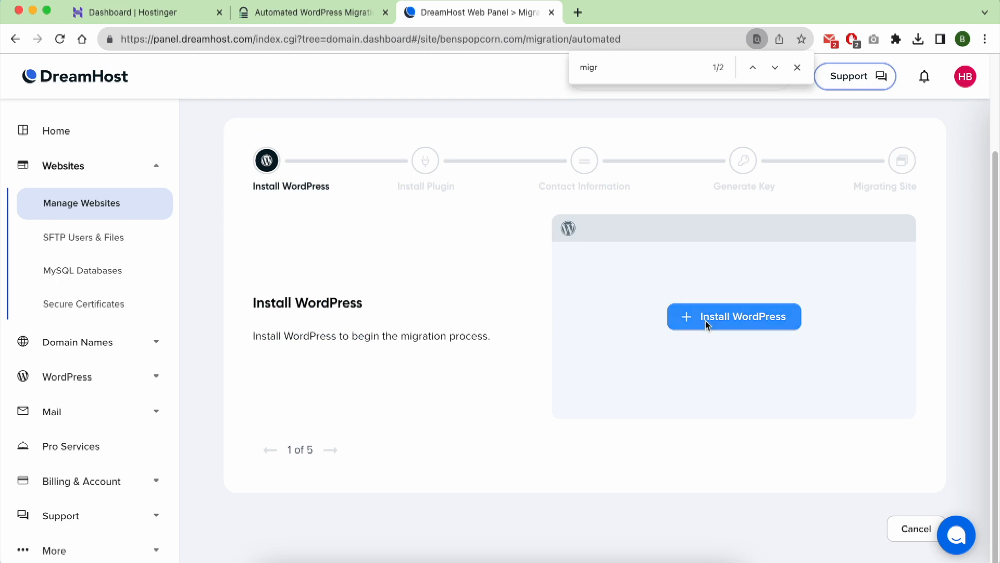
left_click(734, 316)
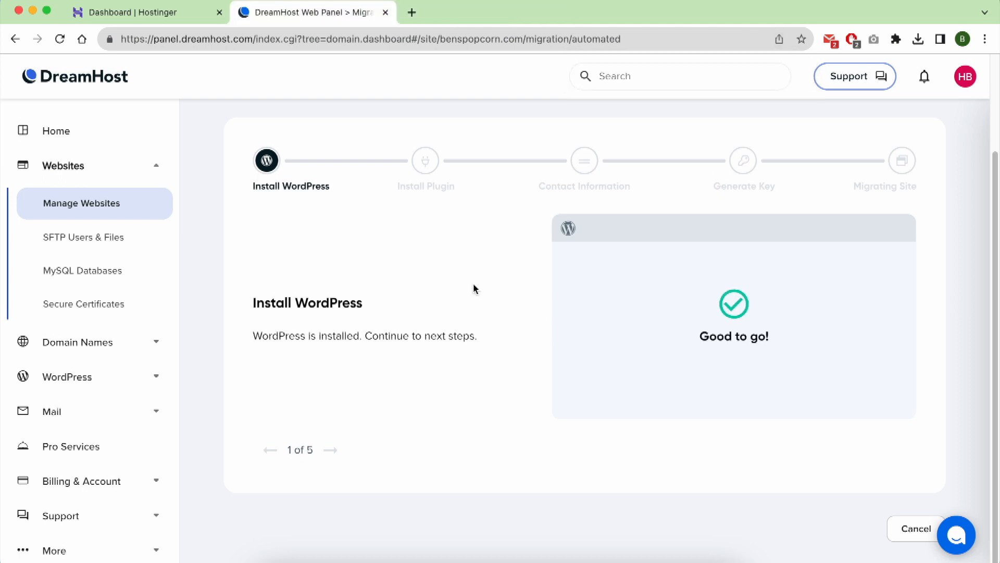
left_click(330, 450)
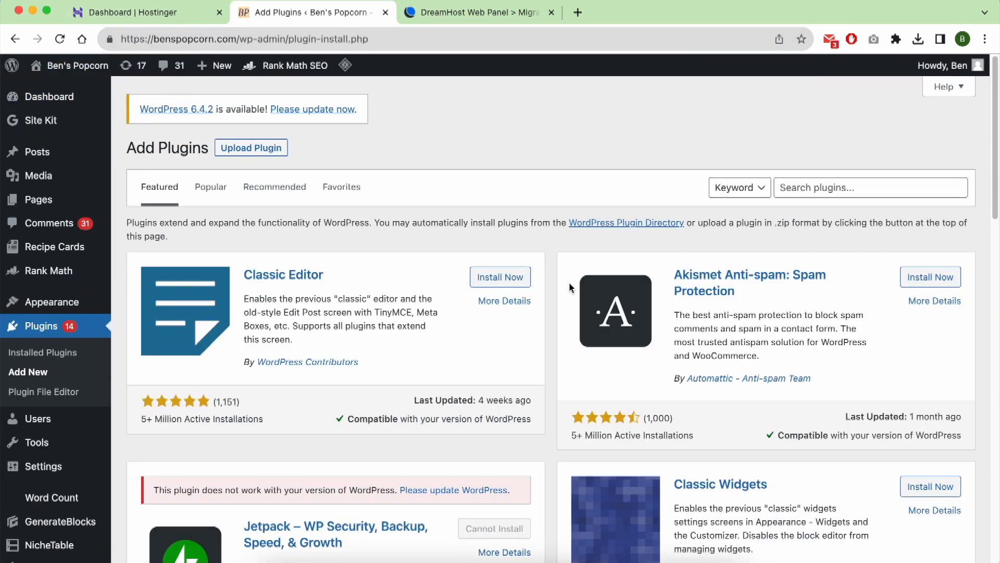
Step: Find, install and activate the 'DreamHost Automated Migration' plugin
type("DreamHost Automated Migration")
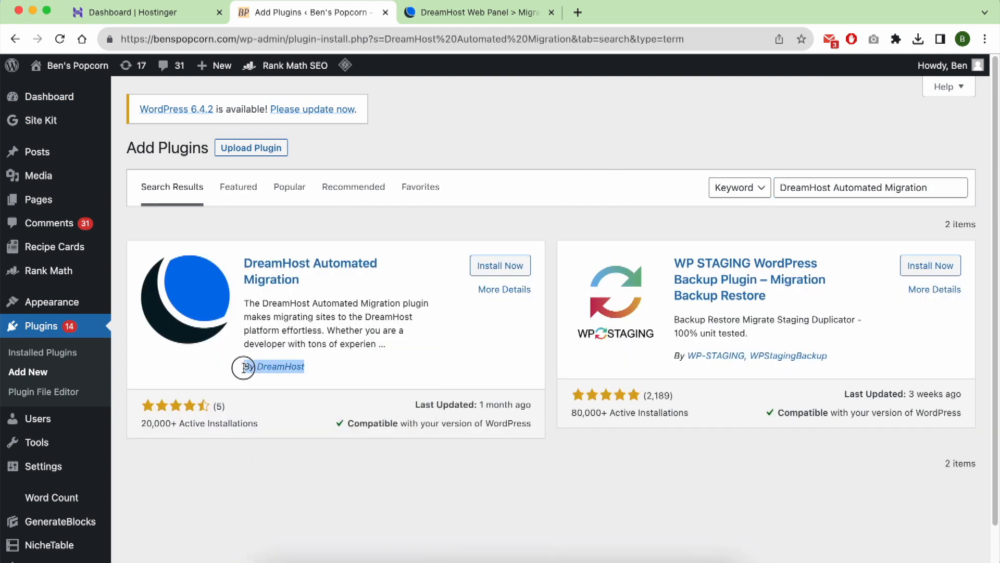
left_click(500, 265)
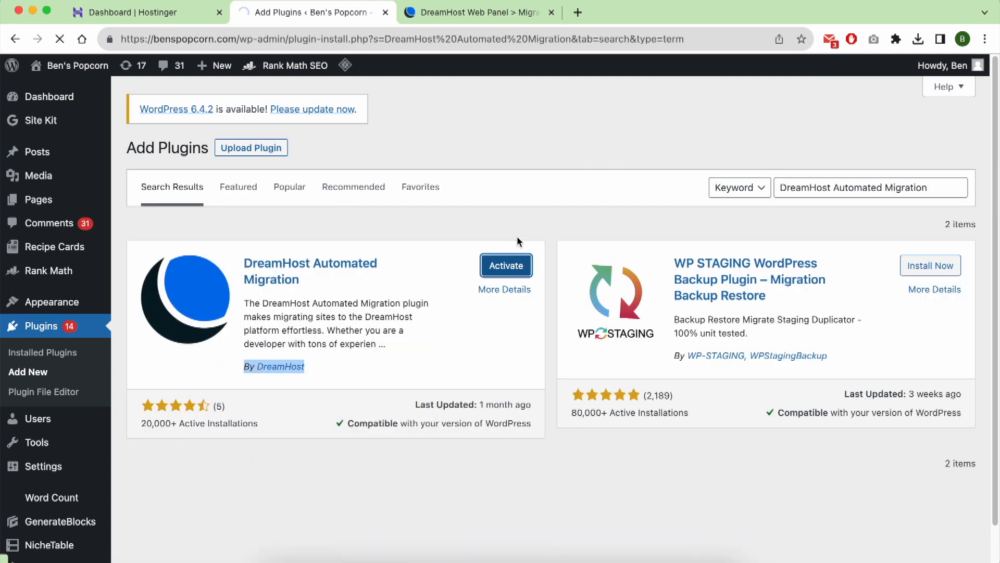
left_click(475, 12)
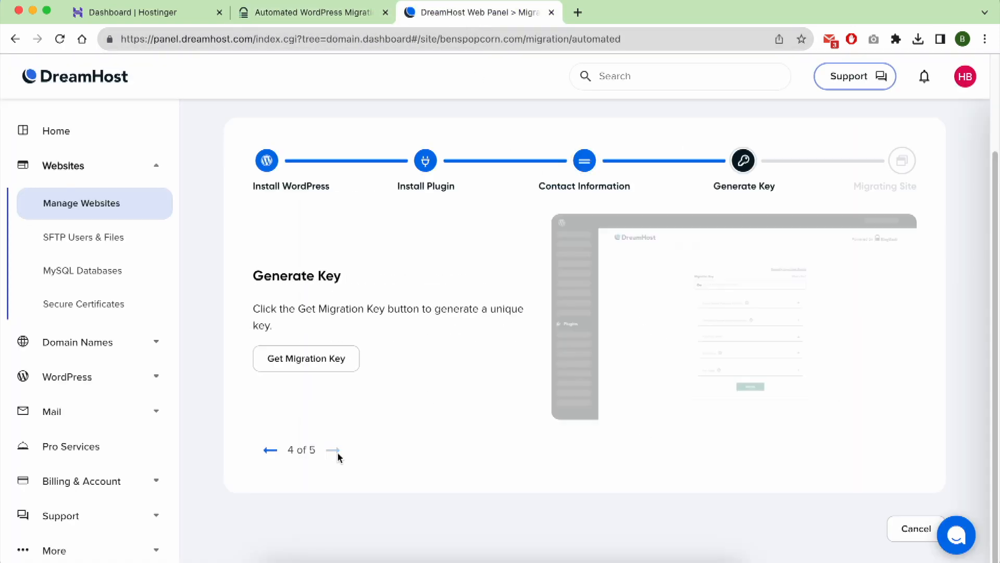
Step: Copy the migration key into the BlogVault Migration Key field and start Migrate
right_click(408, 221)
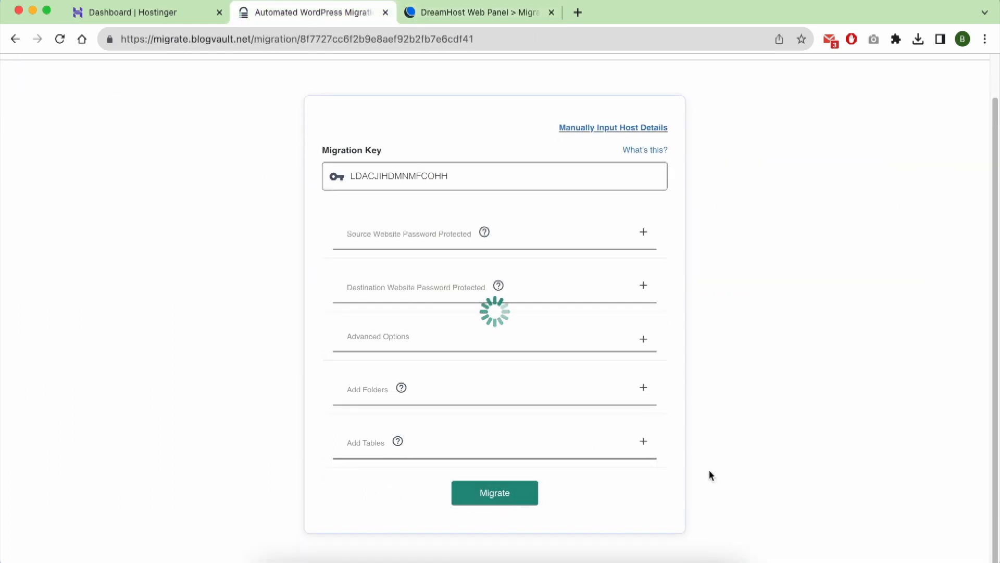
left_click(494, 491)
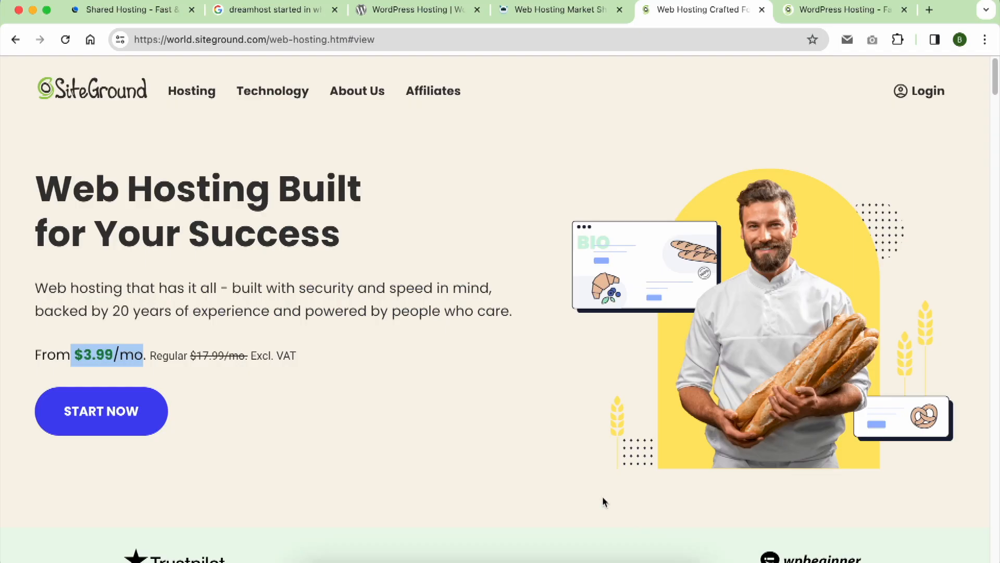
scroll("down", 3)
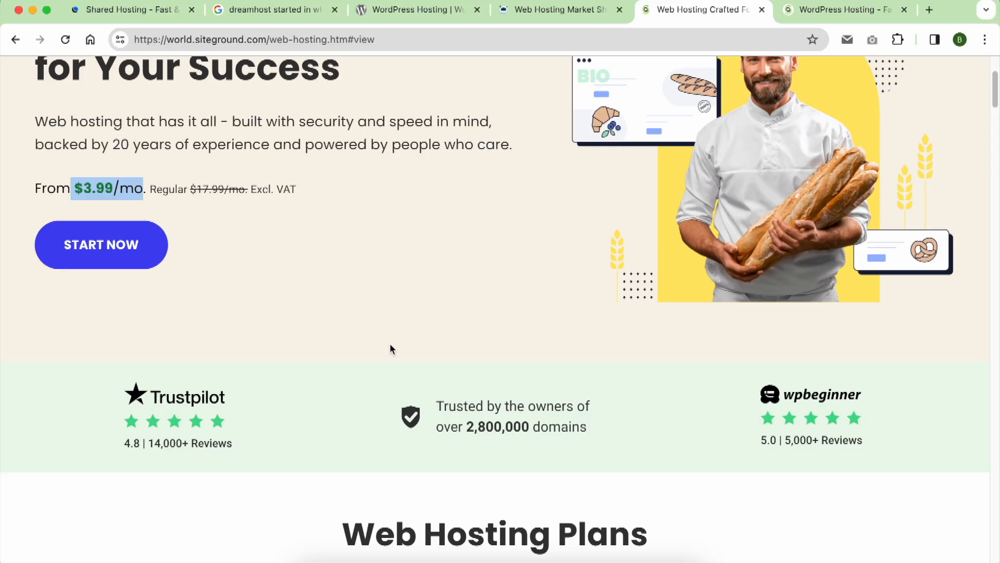
scroll("down", 3)
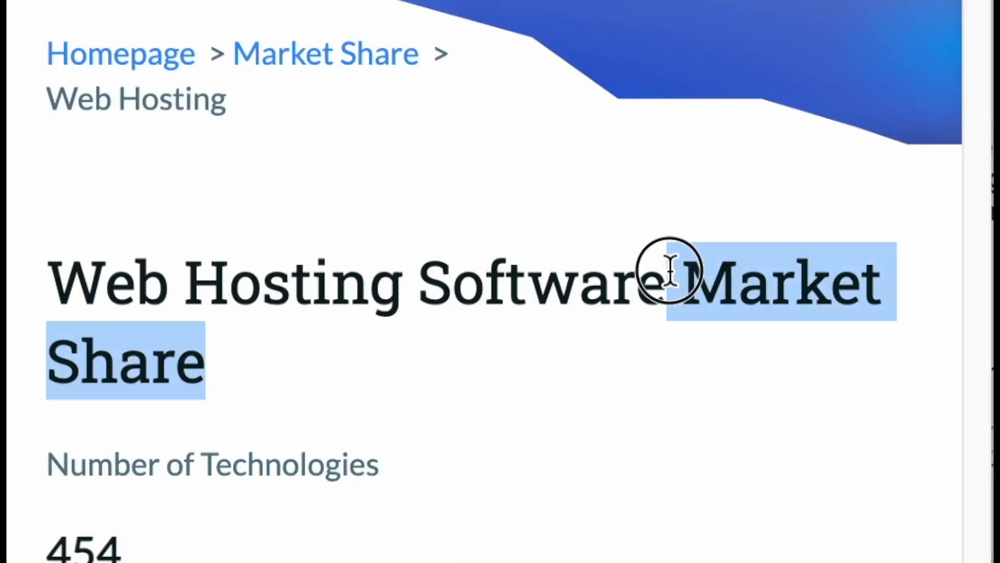
scroll("down", 3)
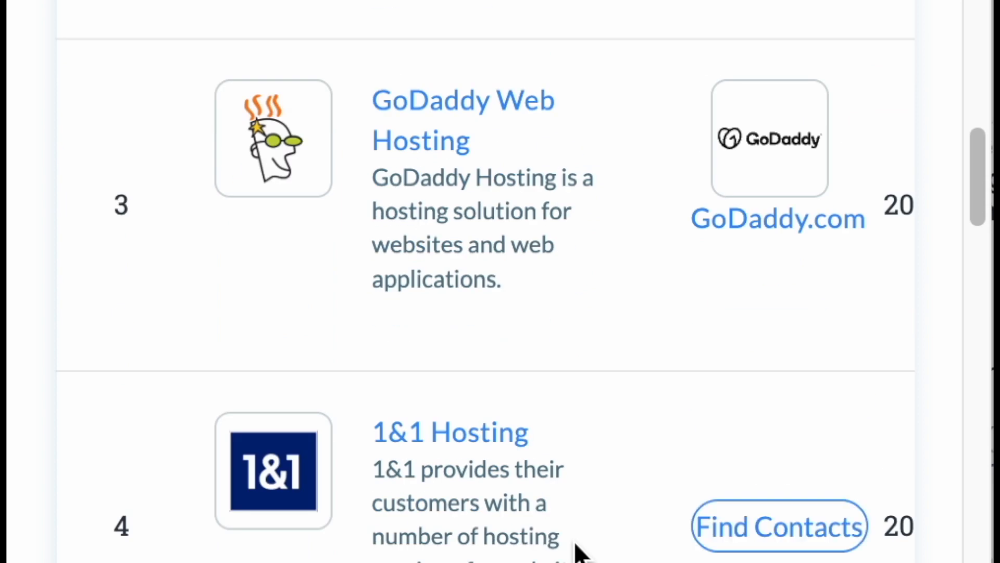
scroll("down", 3)
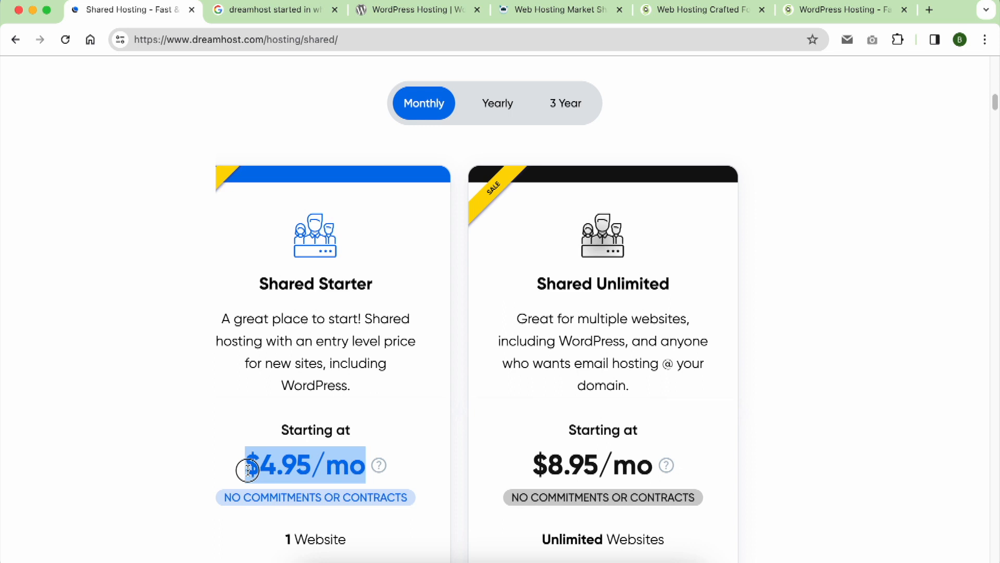
Step: Compare shared plan prices under Yearly and 3 Year billing, ending on Yearly at $2.95/mo
left_click(497, 103)
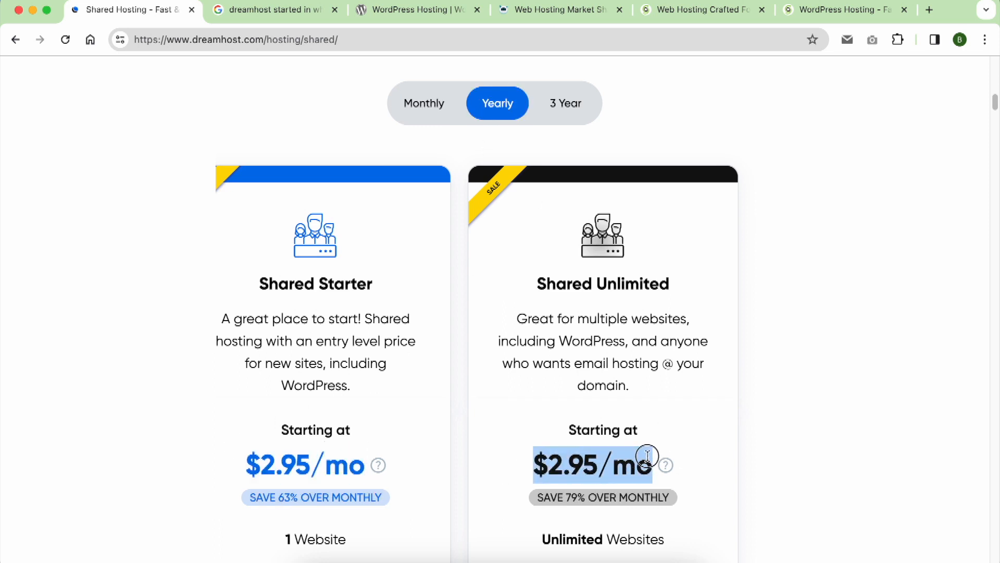
left_click(564, 103)
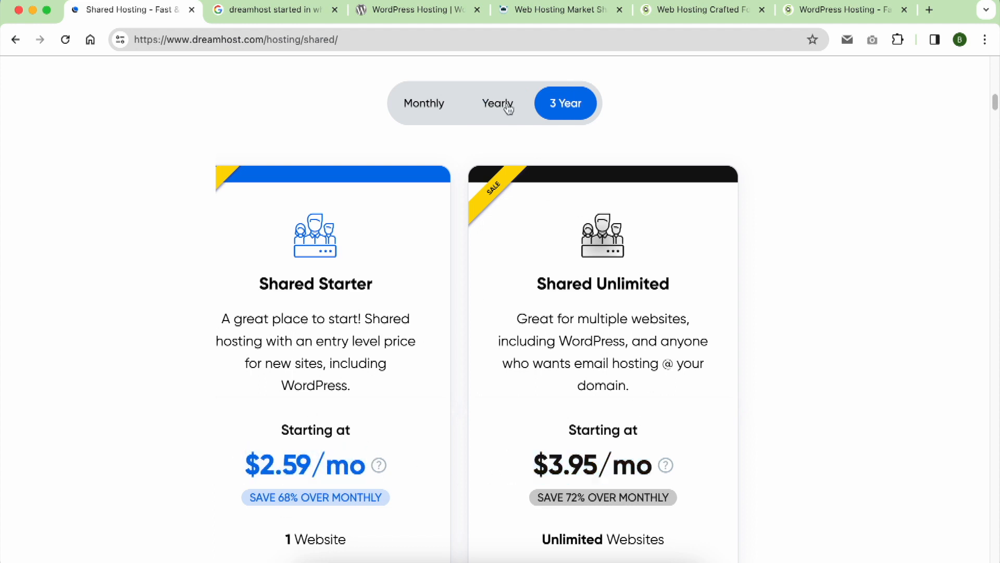
left_click(497, 103)
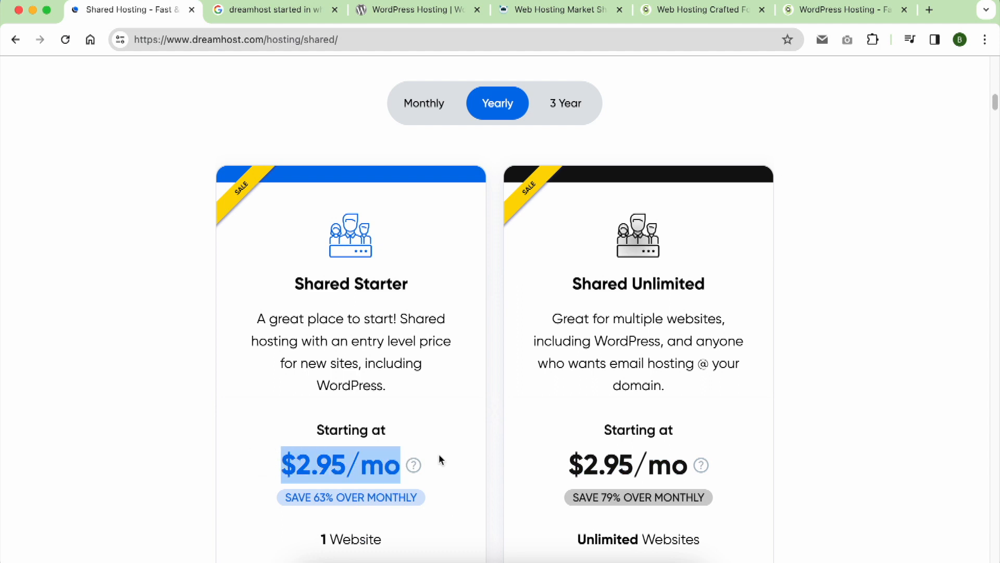
scroll("down", 3)
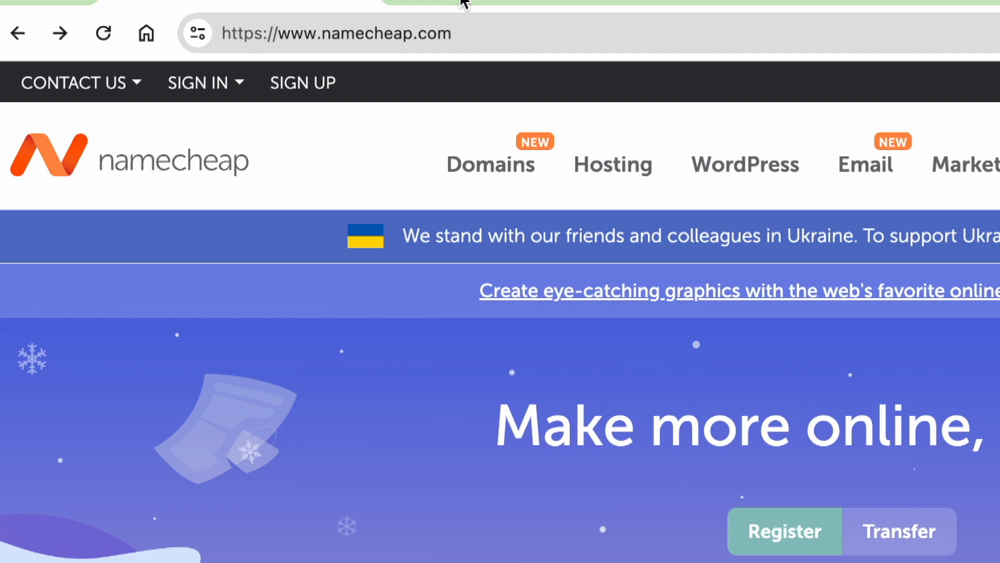
mouse_move(460, 84)
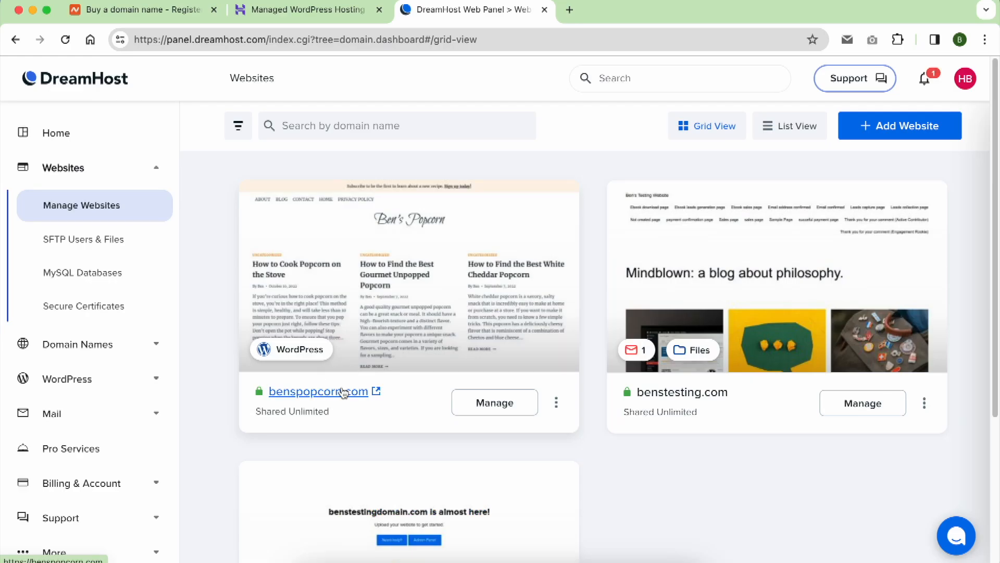
Step: View the live benspopcorn.com site and its 'How to Cook Popcorn on the Stove' post
left_click(396, 269)
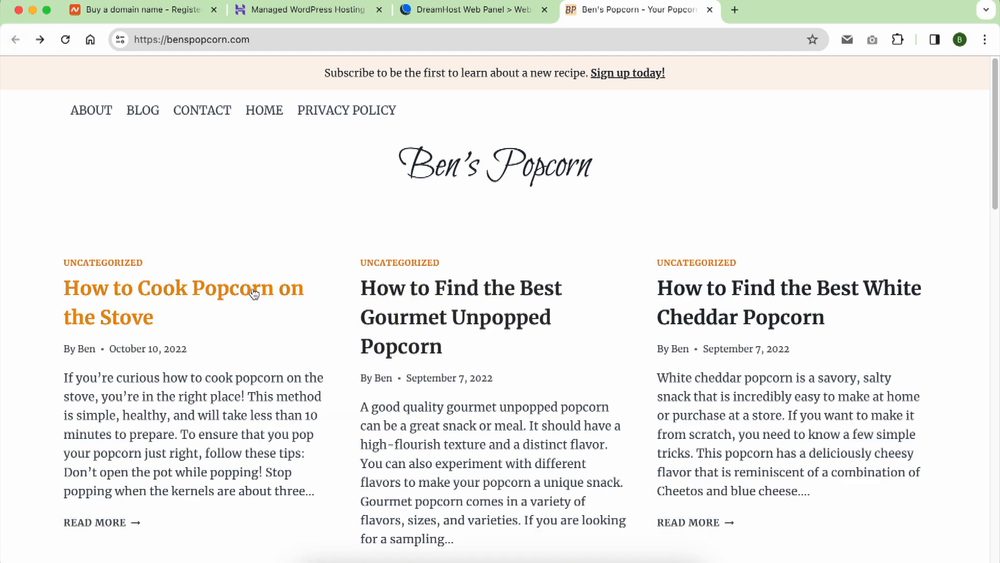
left_click(184, 288)
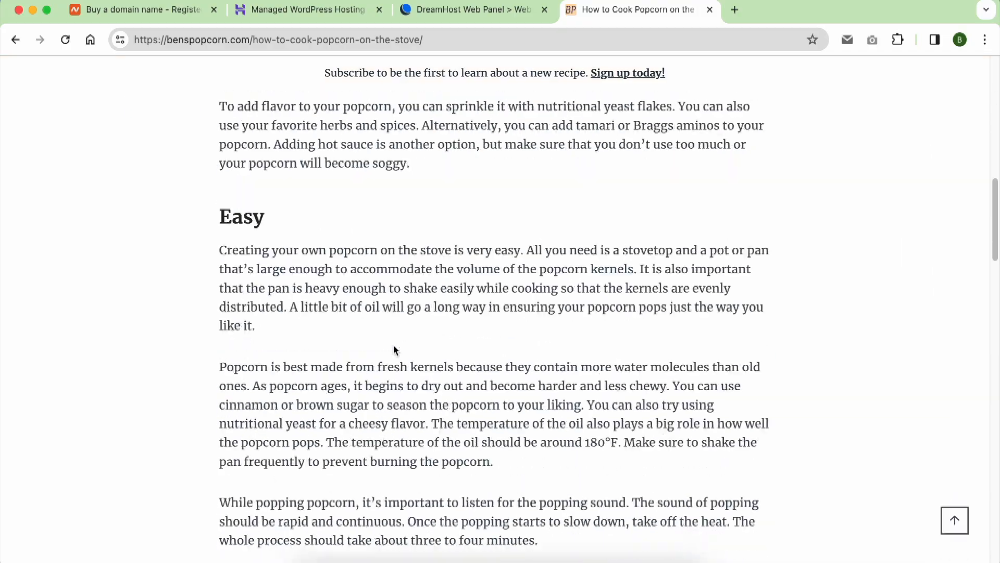
left_click(471, 9)
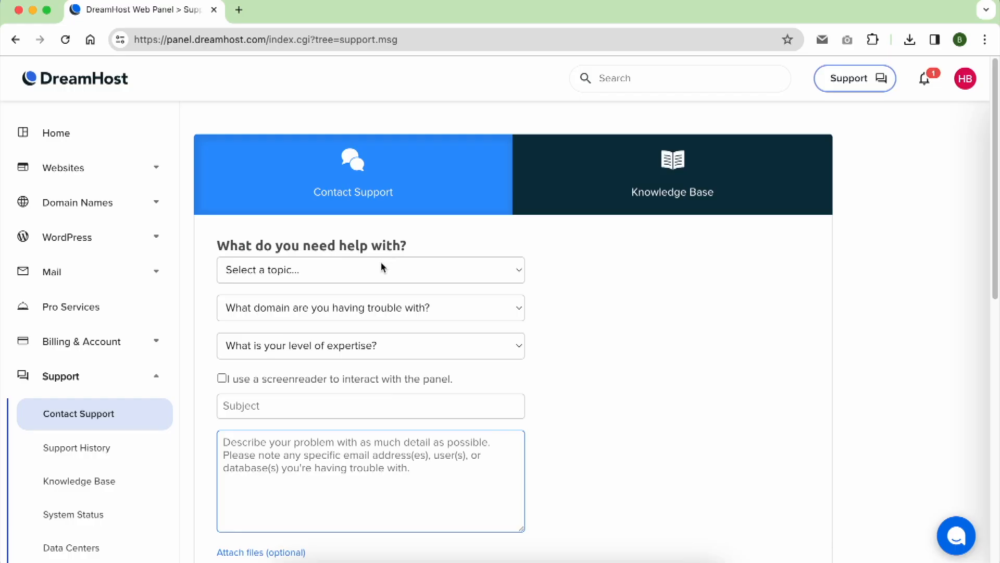
Step: Choose Shared Hosting topic and benspopcorn.com domain, and start the subject with 'hey'
left_click(370, 269)
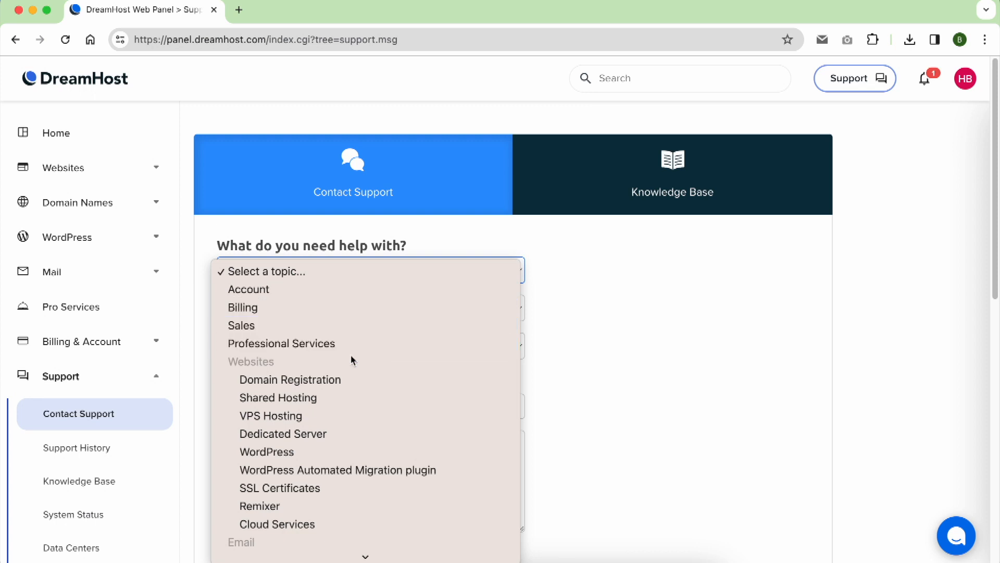
left_click(277, 396)
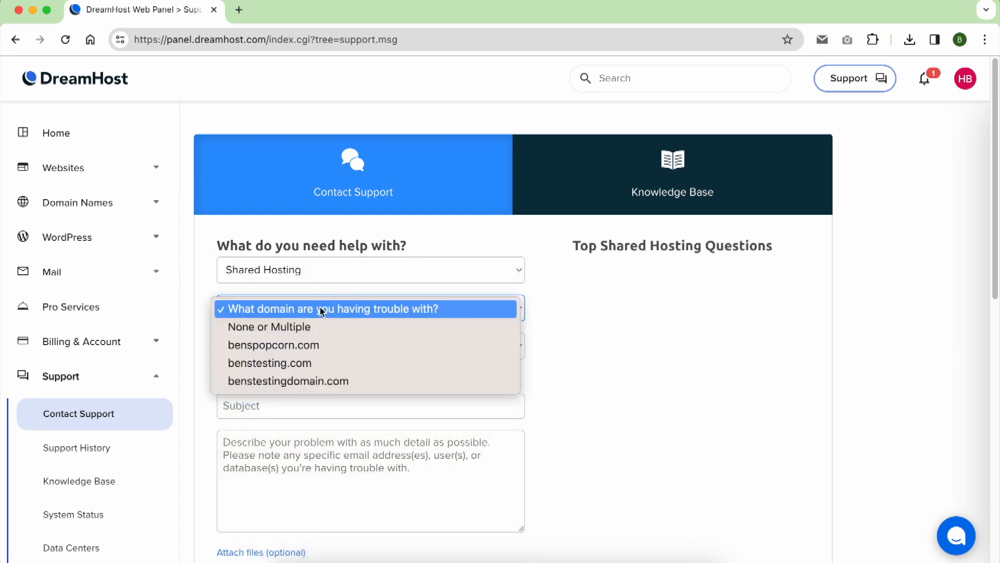
left_click(273, 345)
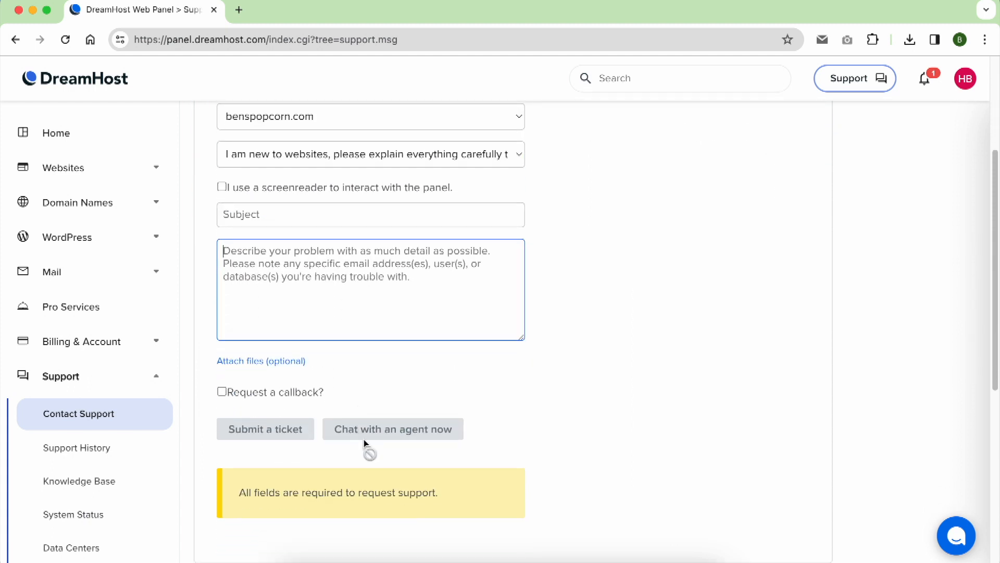
left_click(370, 214)
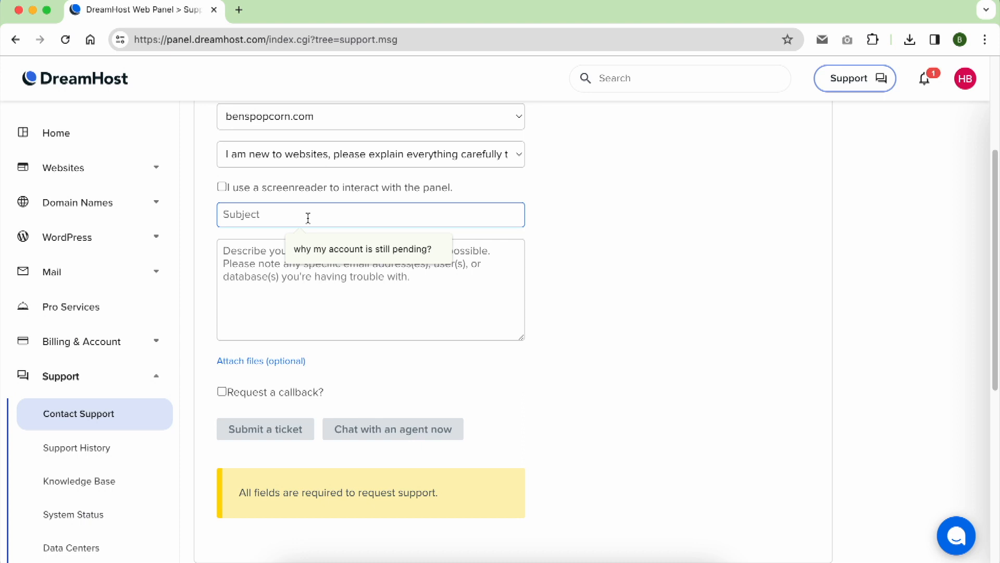
type("hey")
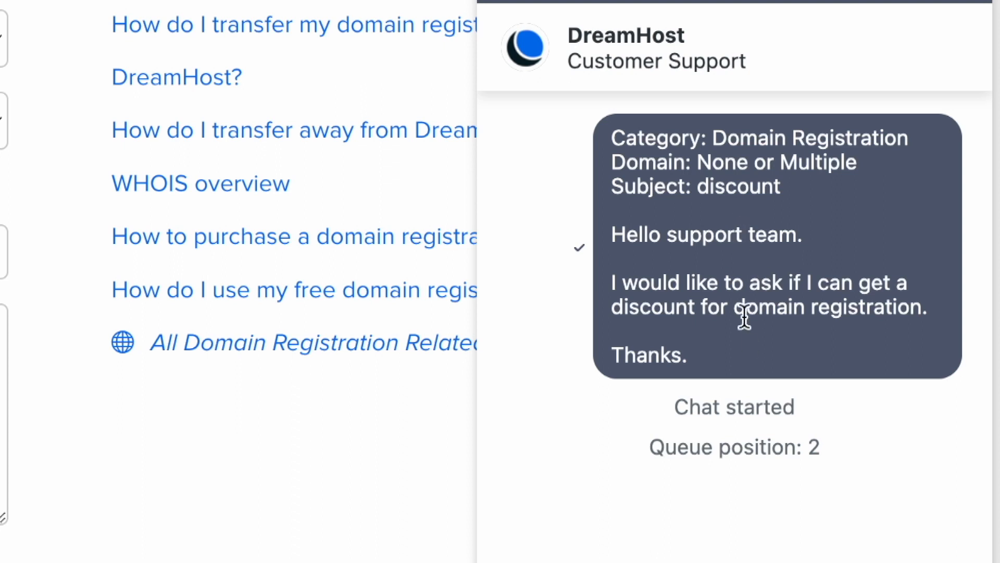
mouse_move(845, 460)
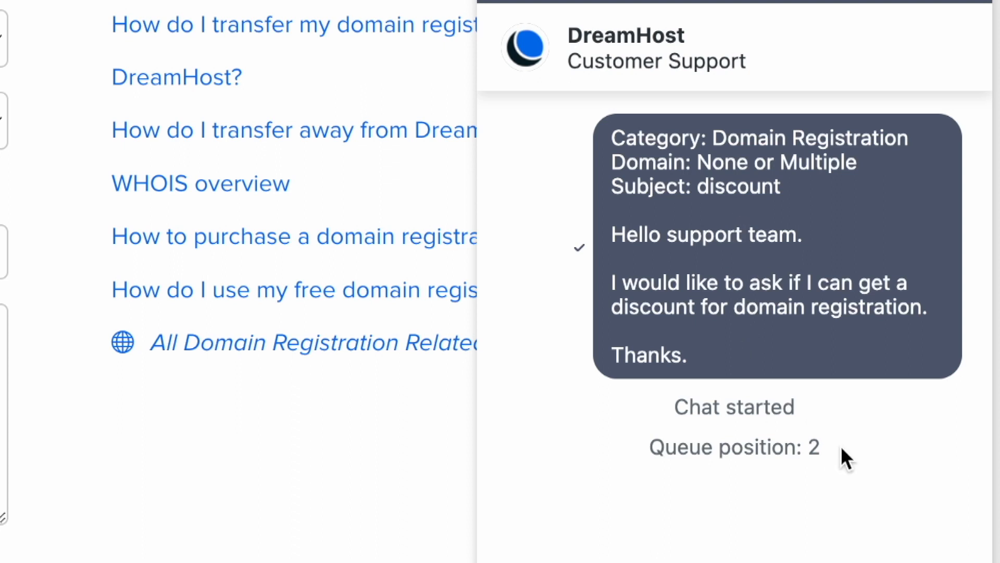